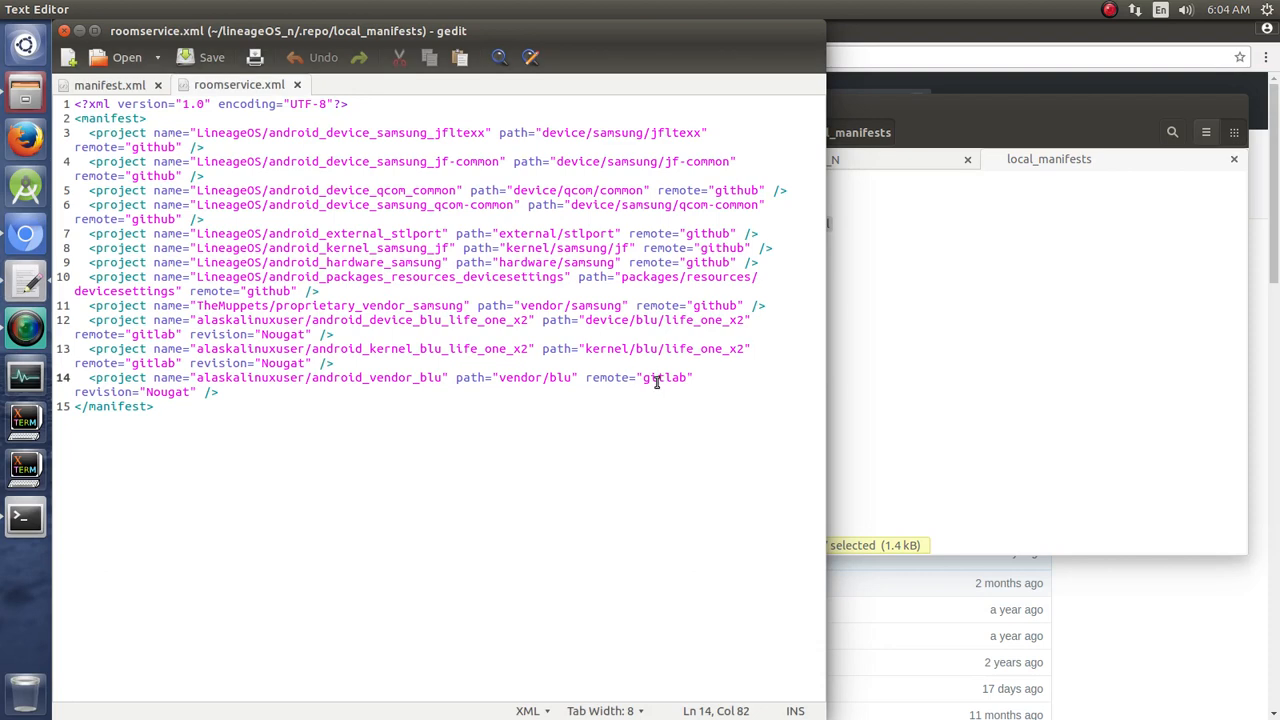
{"action": "double_click", "coordinate": [664, 376]}
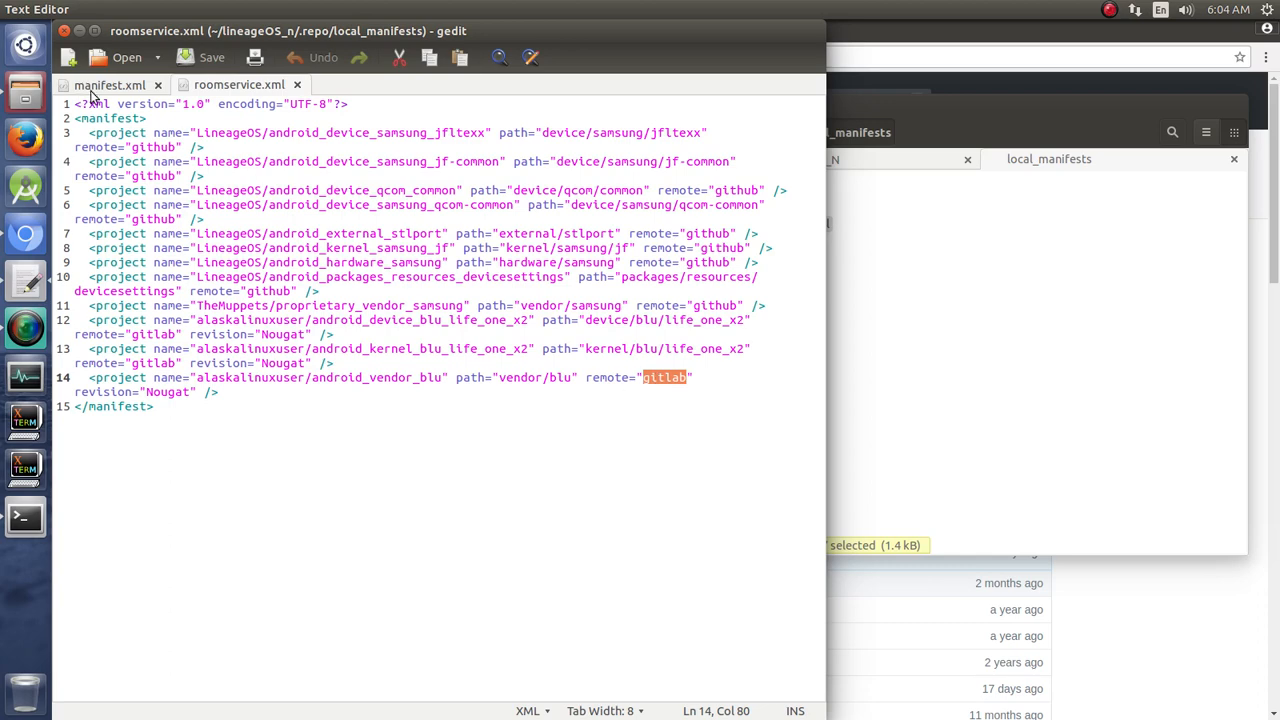
{"action": "left_click", "coordinate": [108, 84]}
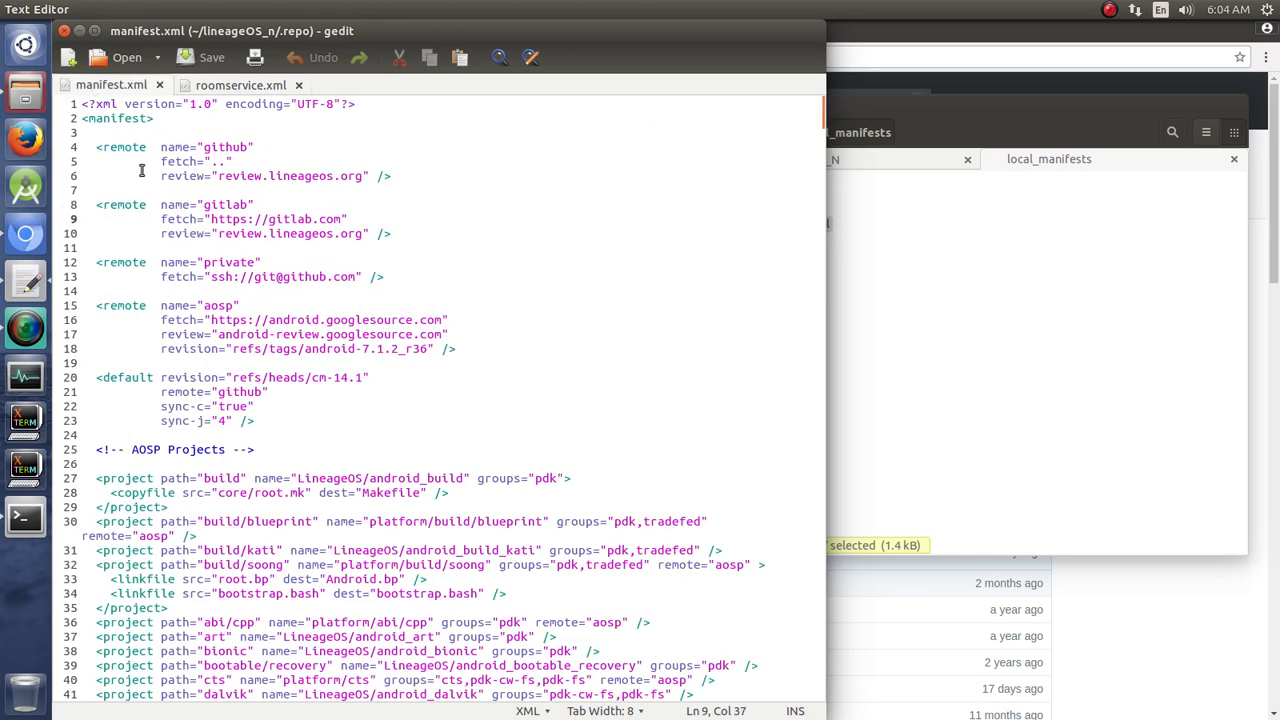
{"action": "left_click", "coordinate": [100, 204]}
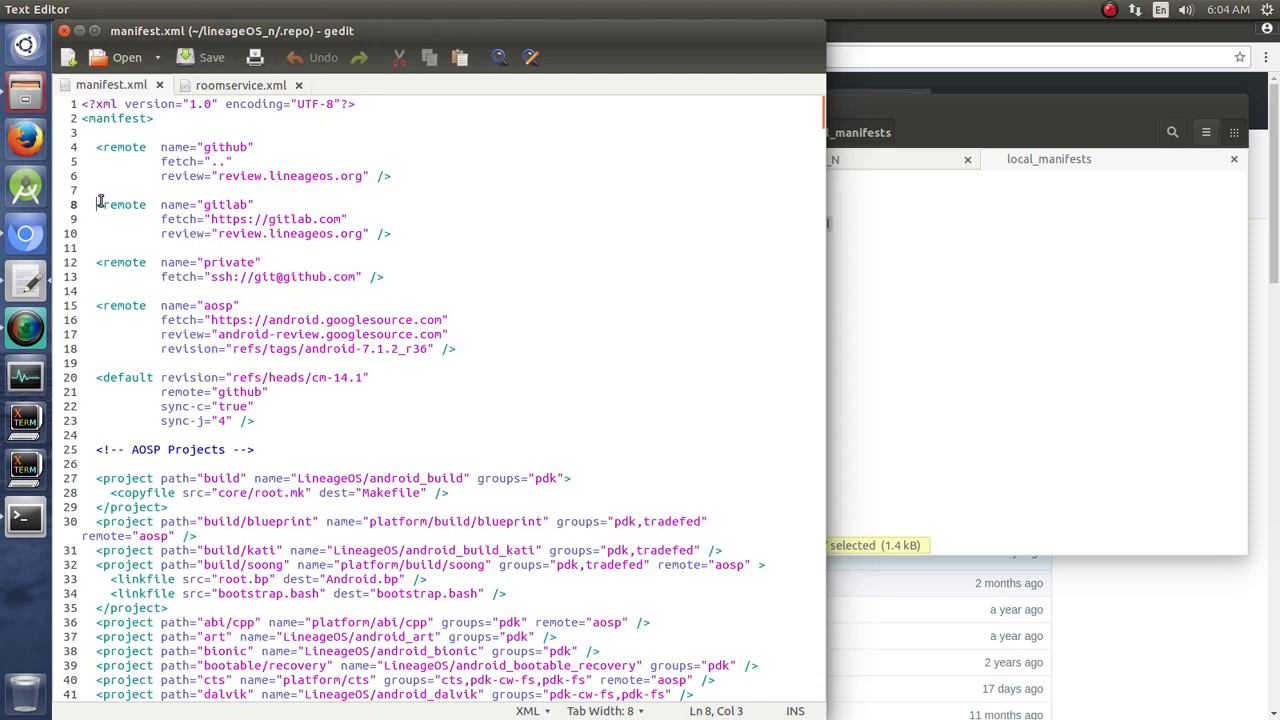
{"action": "left_click_drag", "start_coordinate": [98, 204], "coordinate": [392, 232]}
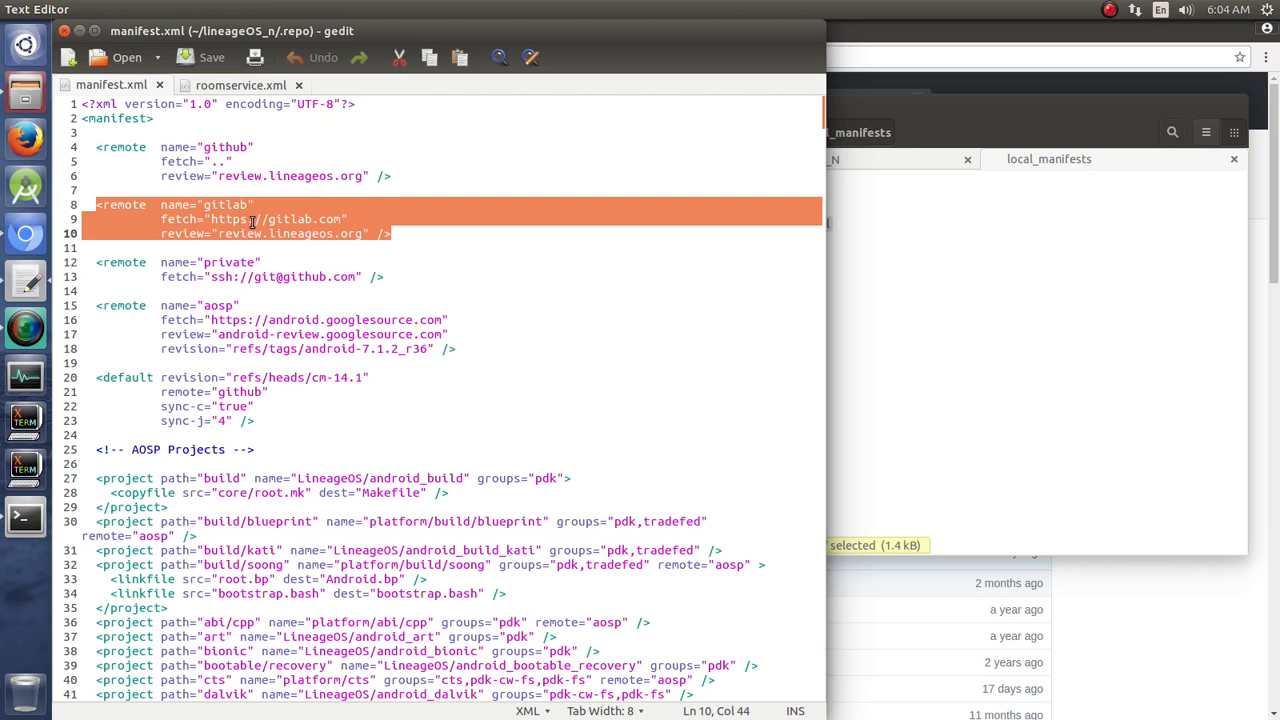
{"action": "left_click", "coordinate": [288, 218]}
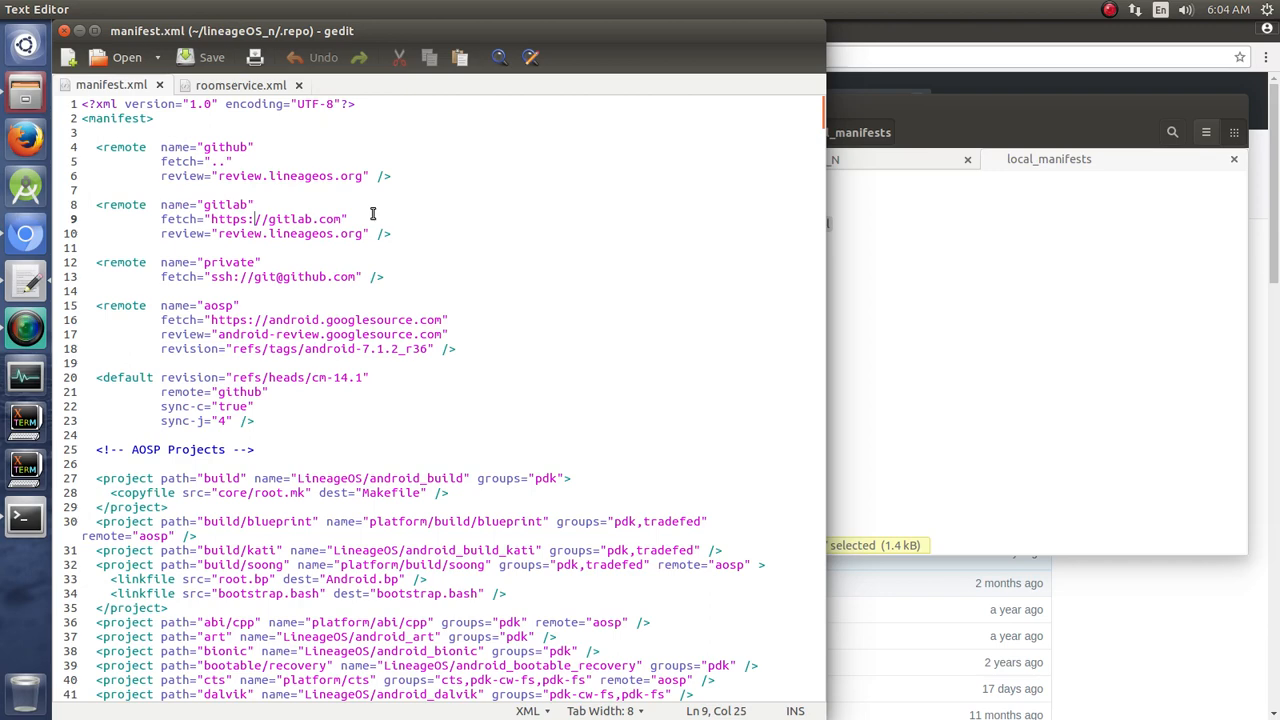
{"action": "left_click", "coordinate": [240, 84]}
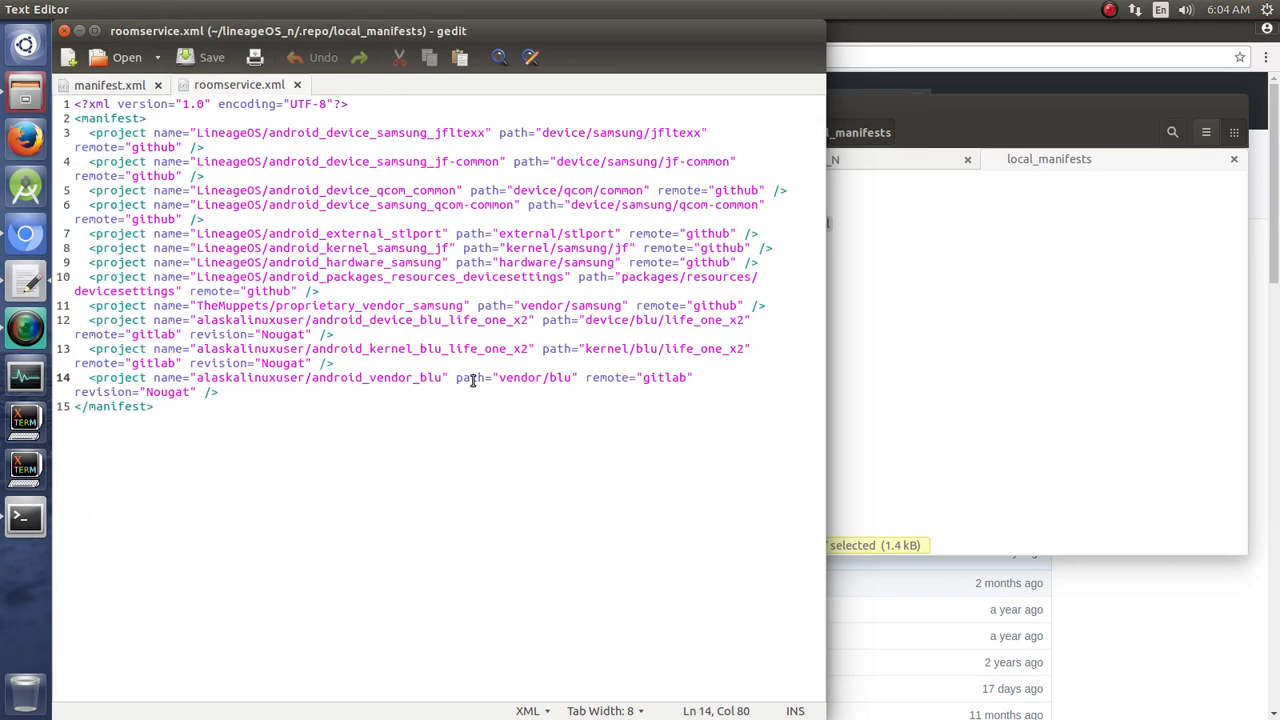